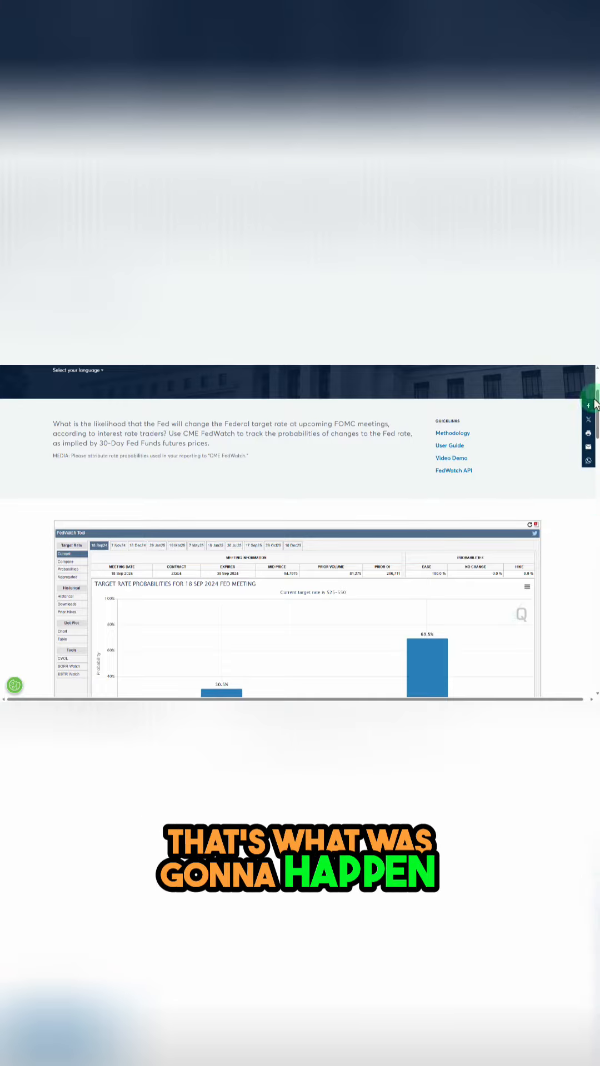
scroll(down, 3)
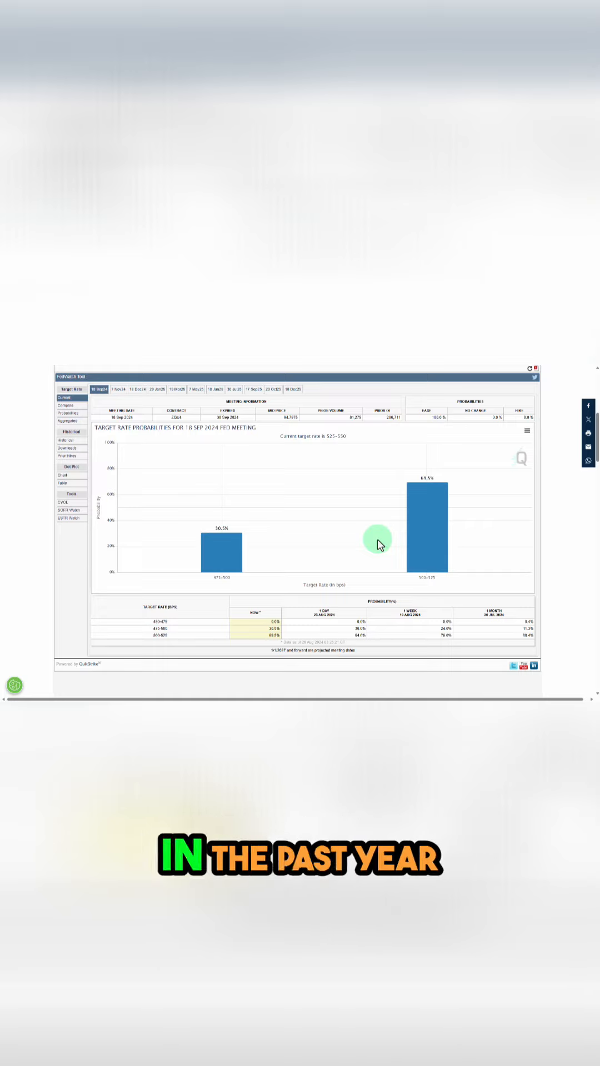
mouse_move(499, 544)
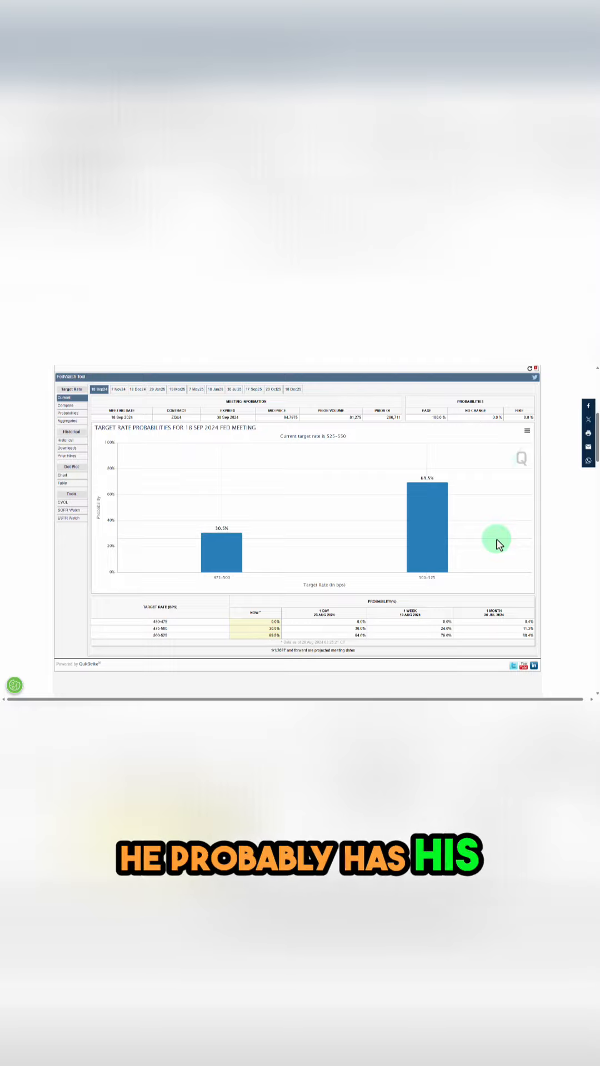
mouse_move(273, 467)
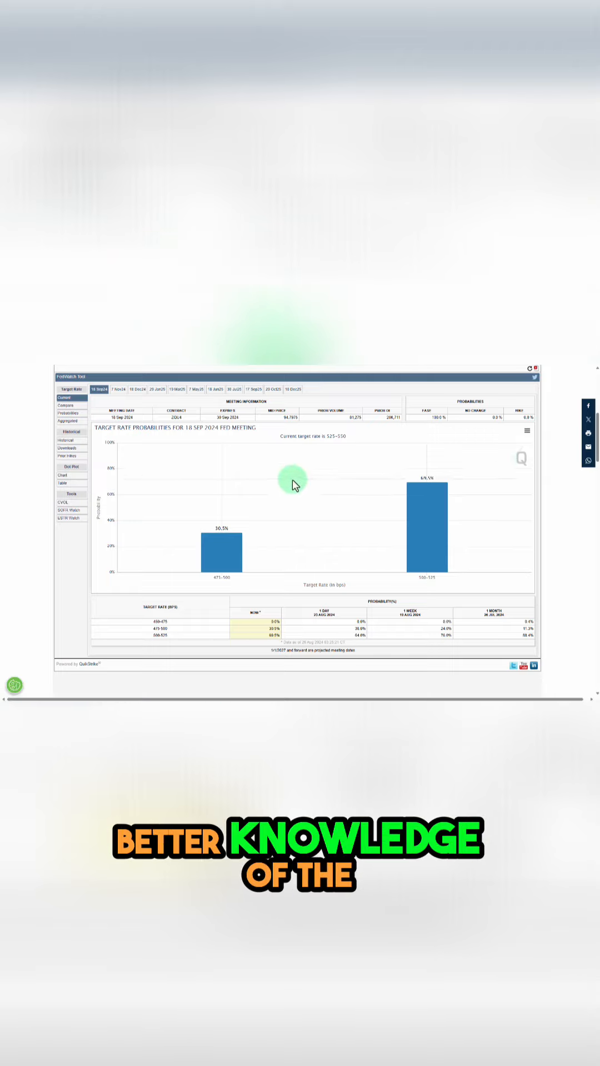
mouse_move(206, 520)
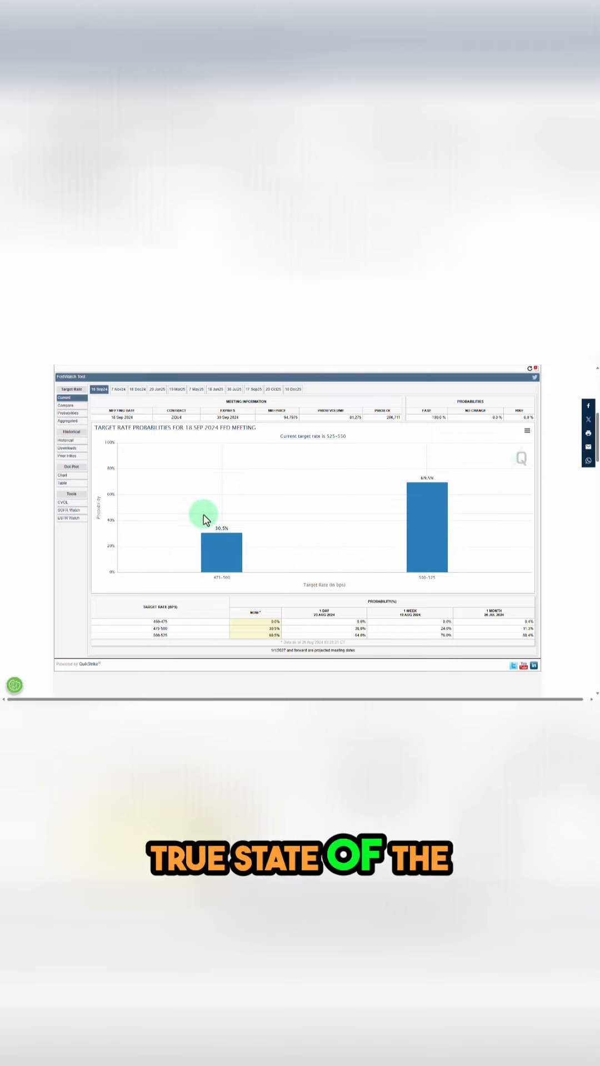
mouse_move(300, 566)
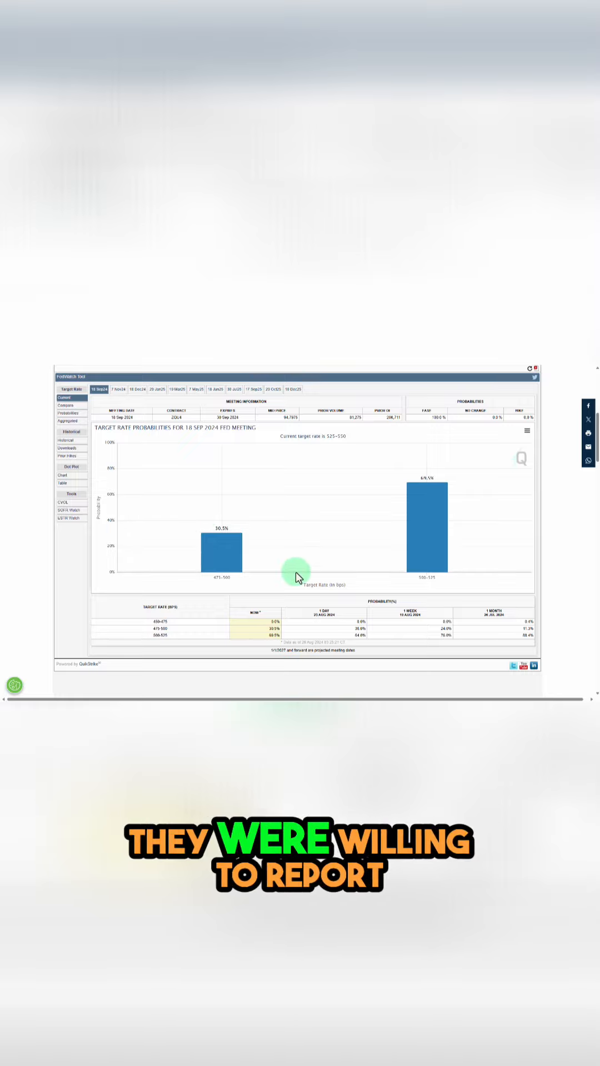
mouse_move(254, 653)
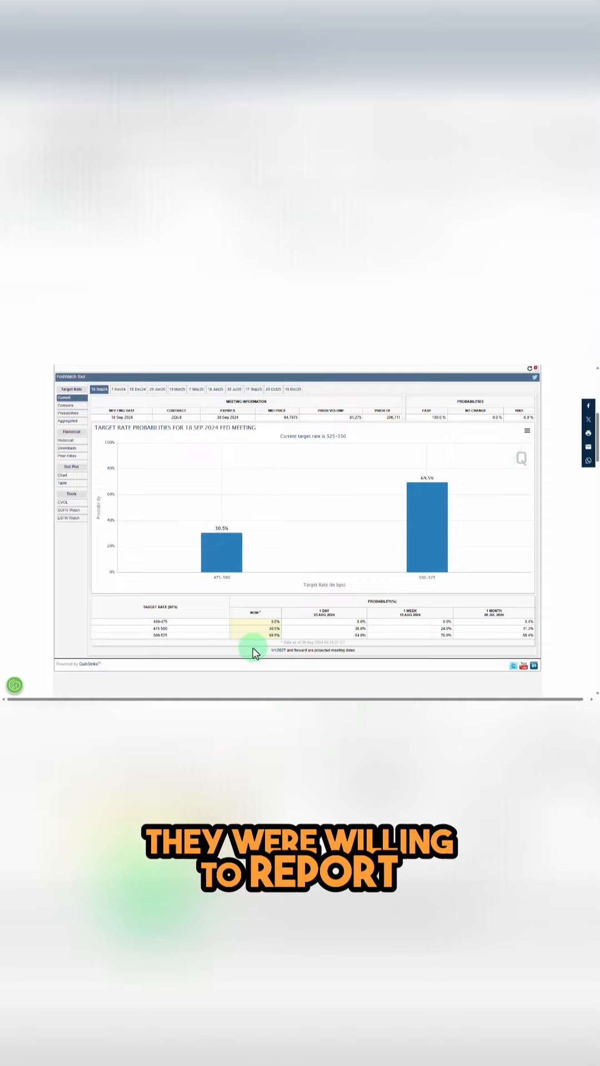
mouse_move(303, 643)
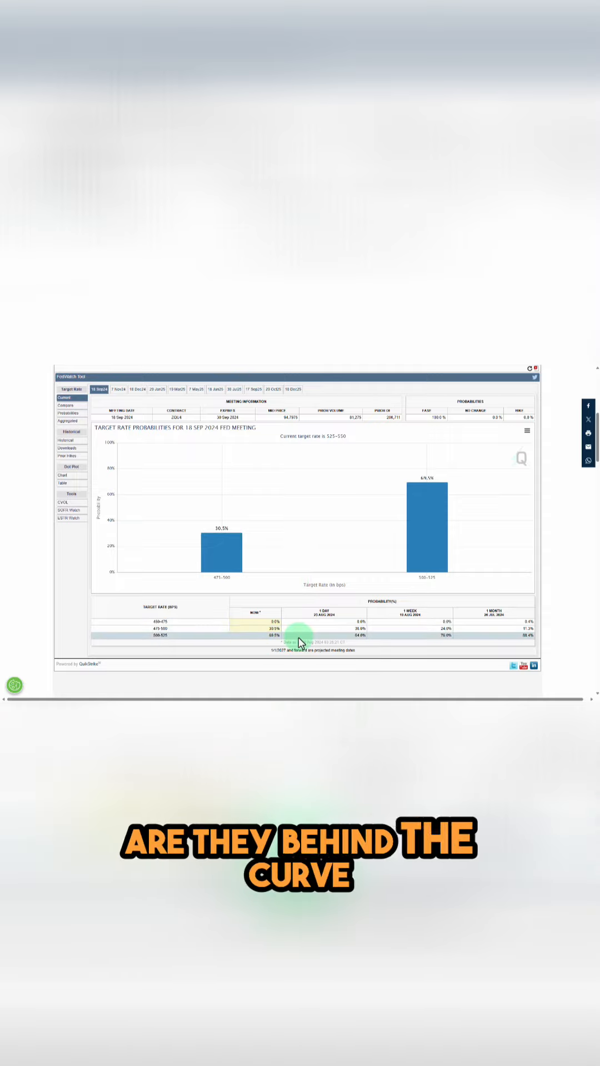
mouse_move(260, 640)
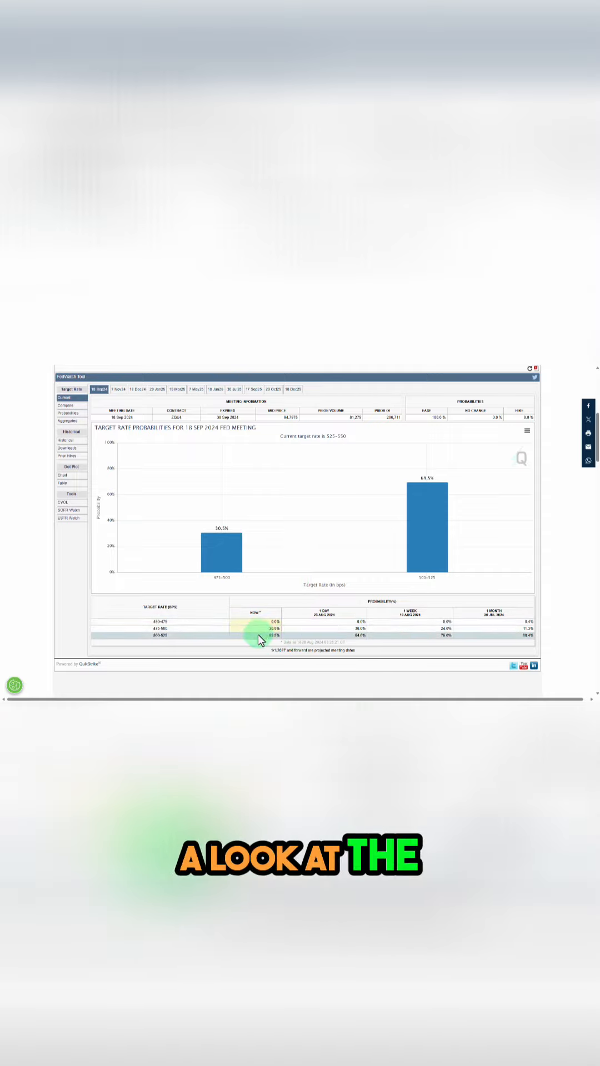